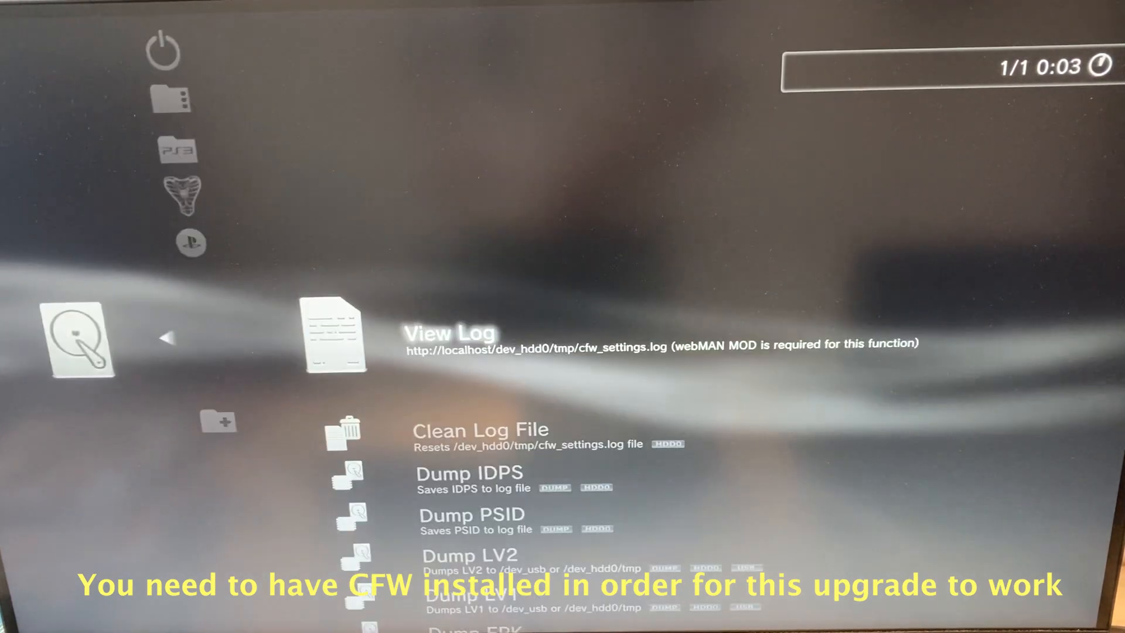
Run Dump ERK from the CFW Tools list and retry once after the dump error.
{"action": "scroll", "scroll_direction": "down", "scroll_amount": 3}
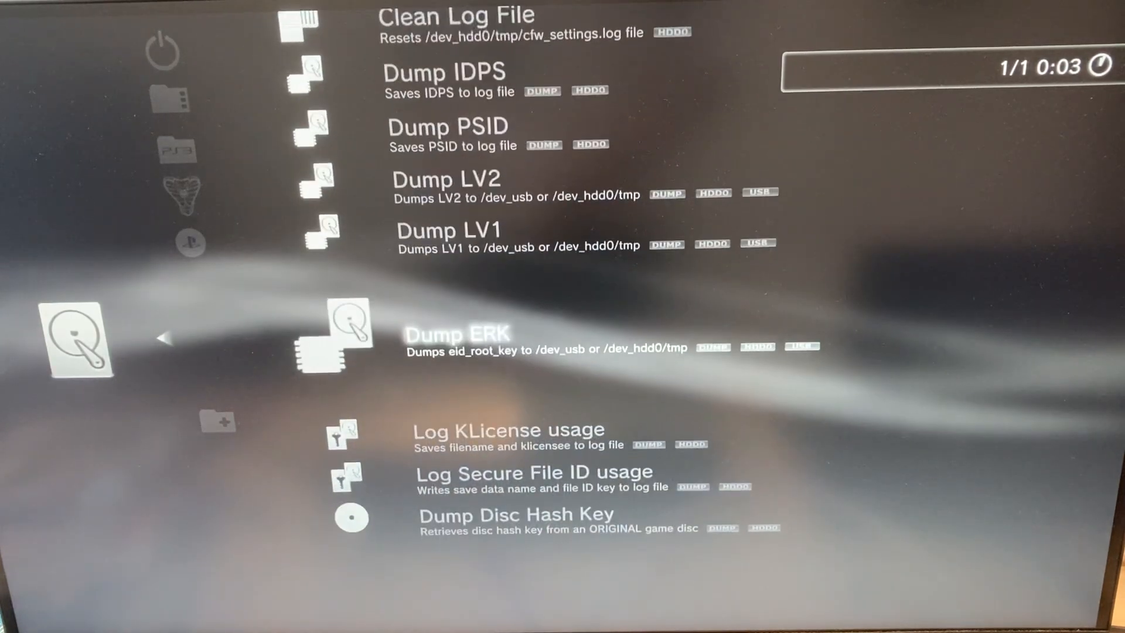
{"action": "left_click", "coordinate": [457, 334]}
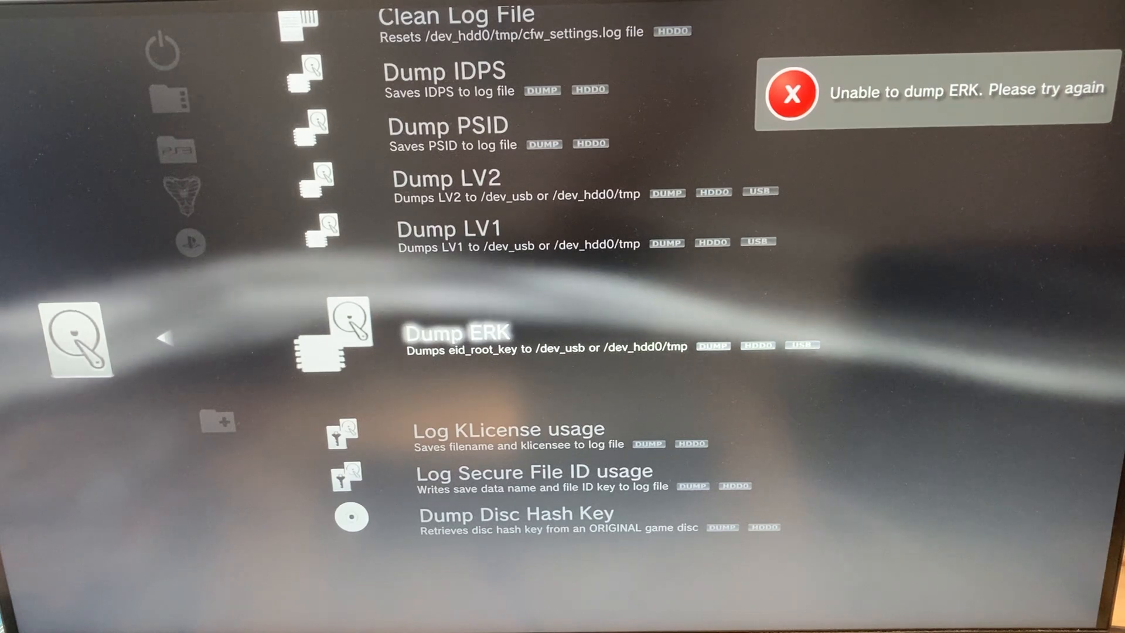
{"action": "left_click", "coordinate": [457, 332]}
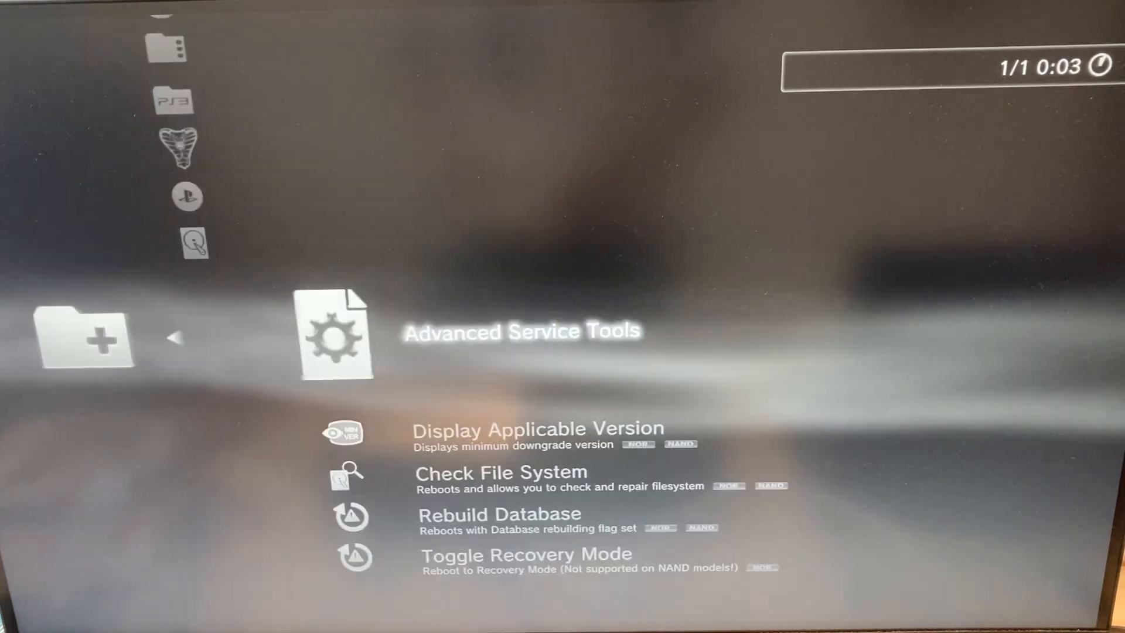
Toggle Factory Service Mode on from the Advanced Service Tools list.
{"action": "scroll", "scroll_direction": "down", "scroll_amount": 3}
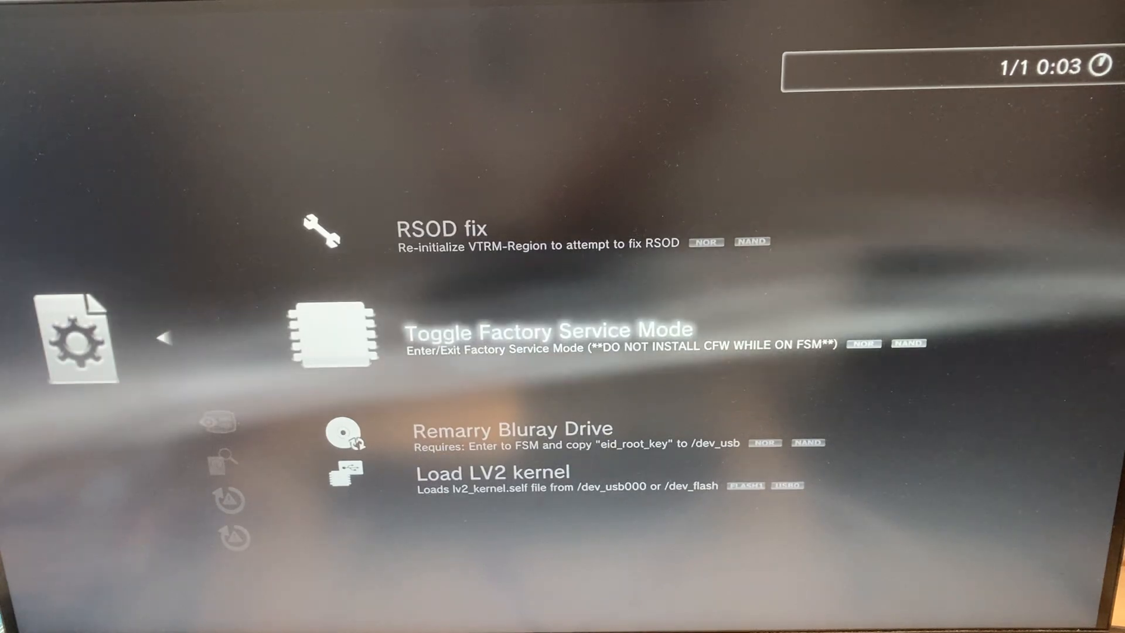
{"action": "left_click", "coordinate": [548, 332]}
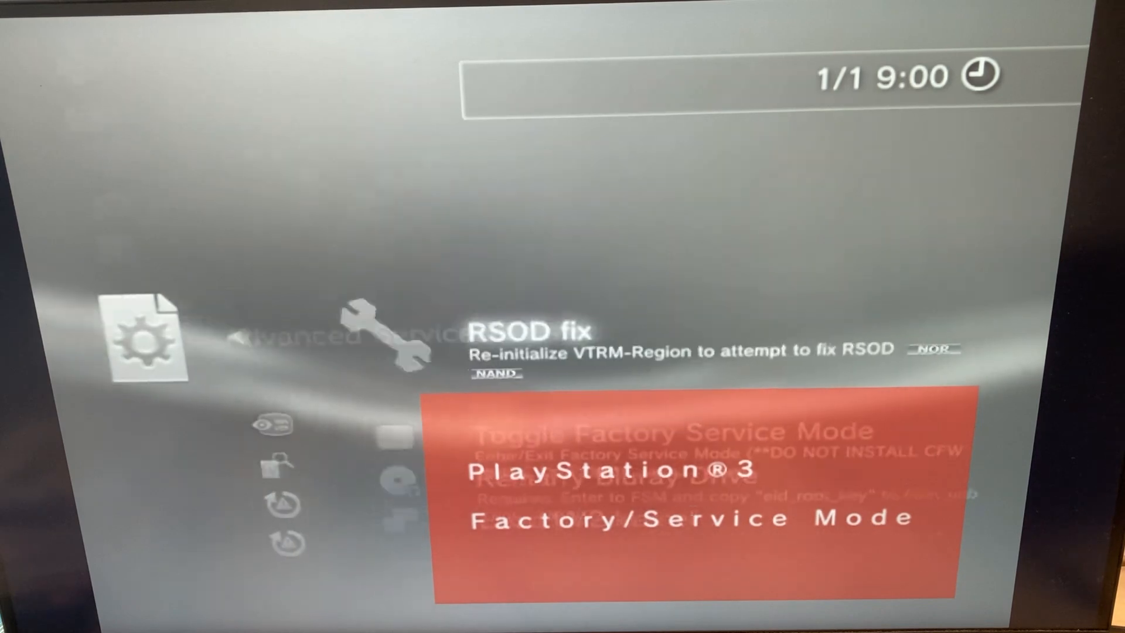
Run Remarry Bluray Drive in Factory Service Mode, getting CEX_drive_init() succeeded.
{"action": "scroll", "scroll_direction": "down", "scroll_amount": 3}
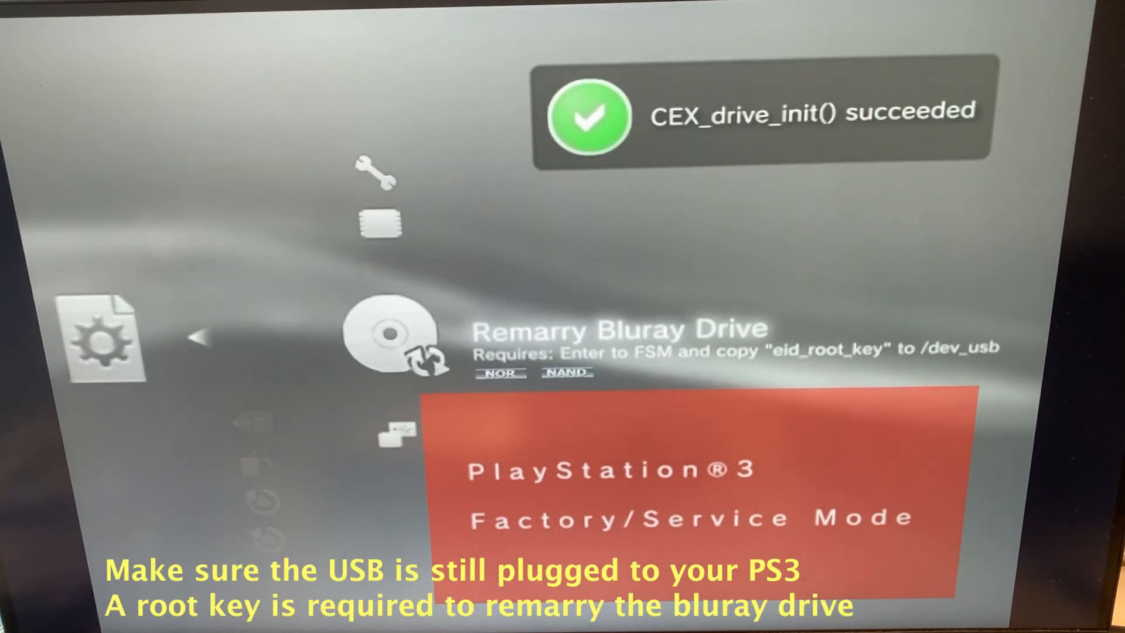
{"action": "scroll", "scroll_direction": "up", "scroll_amount": 3}
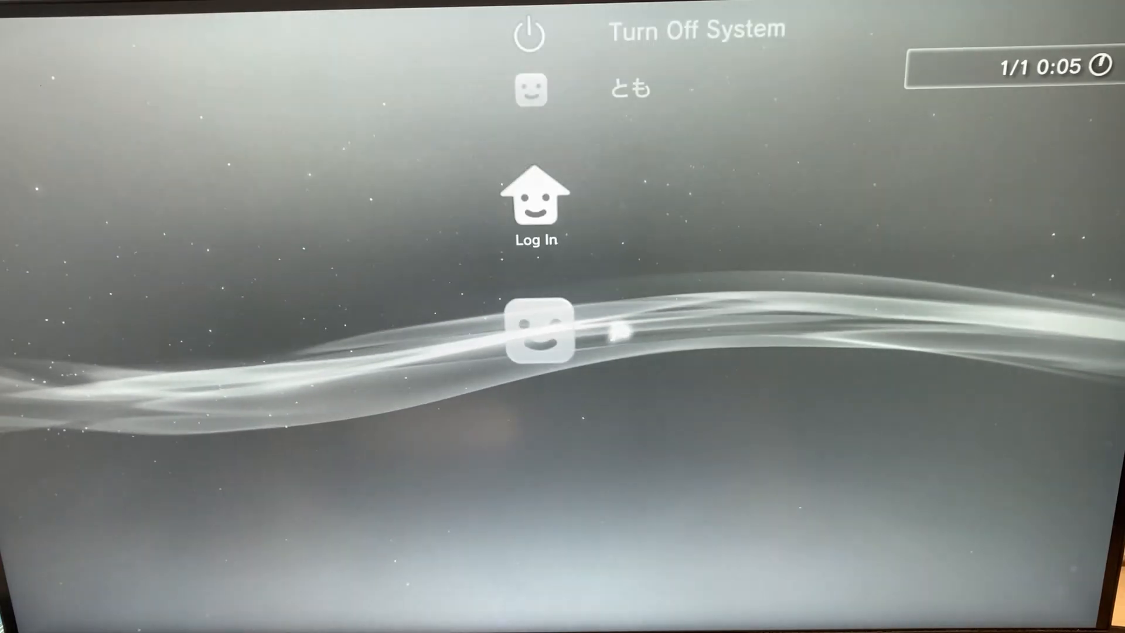
Log in to the user profile so the TIME CRISIS: RAZING STORM disc shows under Game.
{"action": "left_click", "coordinate": [535, 206]}
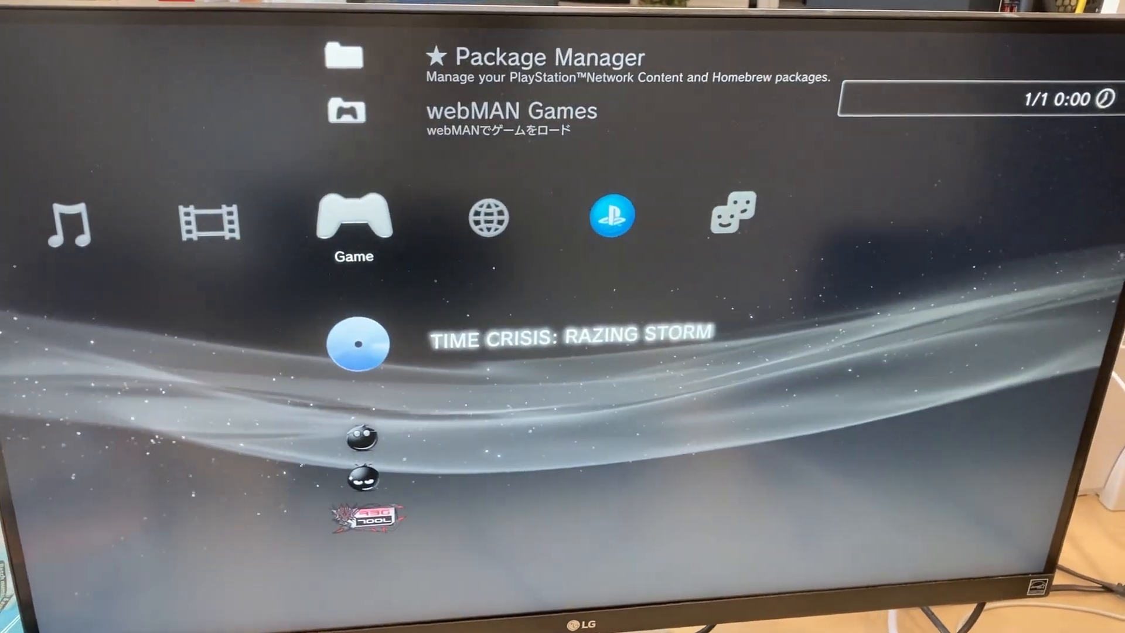